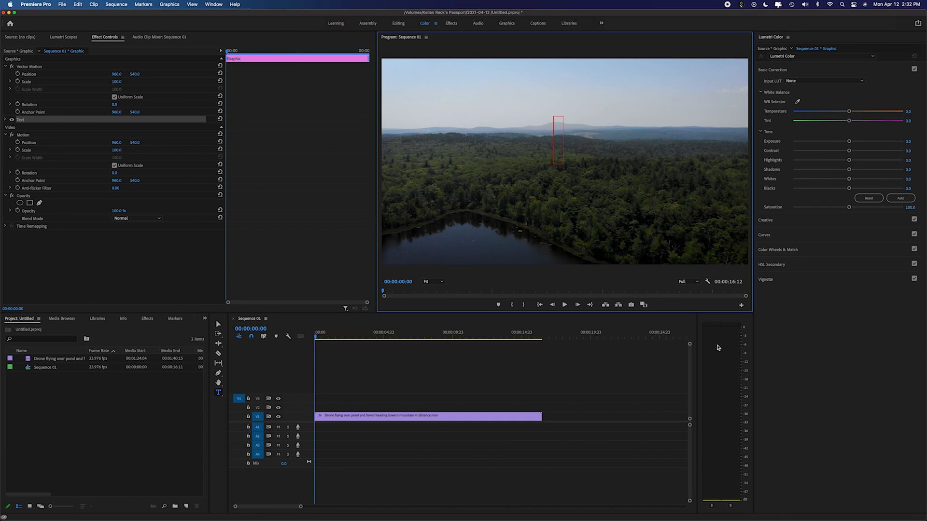
Add a bold white 'TYPE TEXT' title over the drone forest footage and deselect it
type("TYPE")
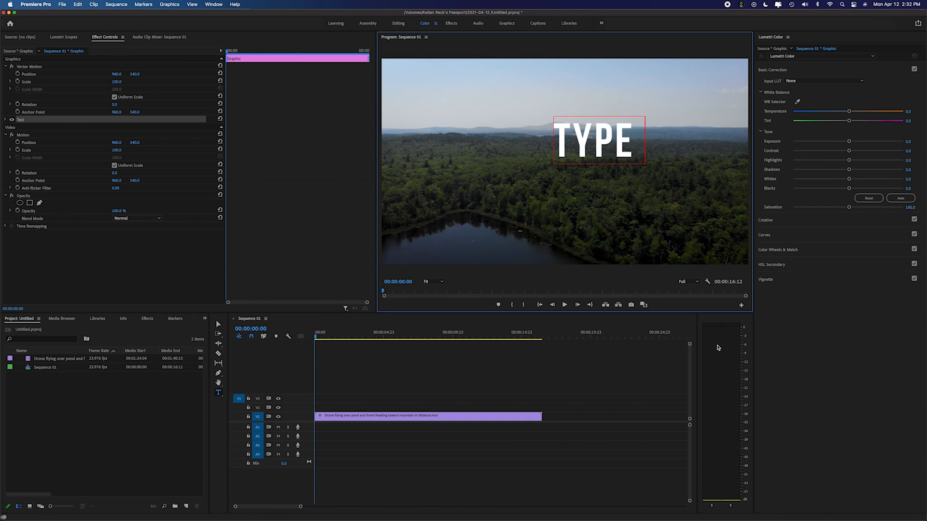
type("TEXT")
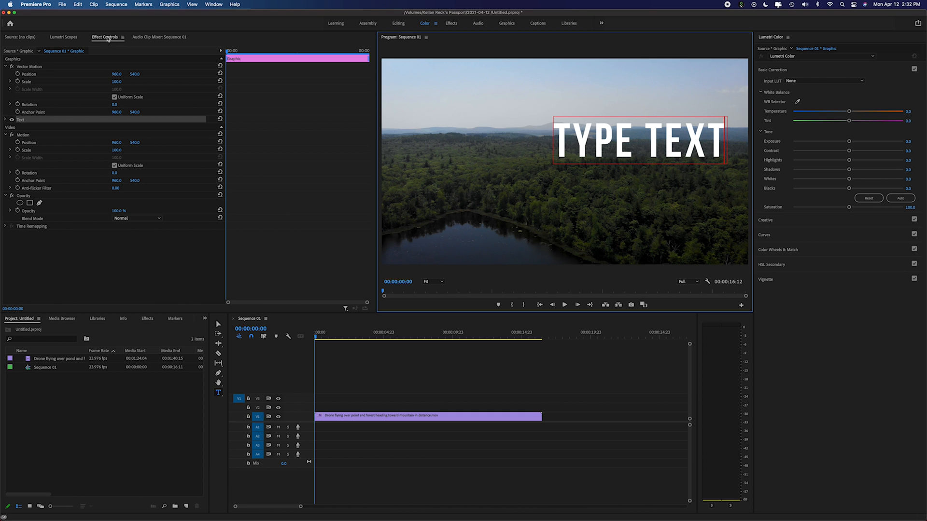
left_click(6, 120)
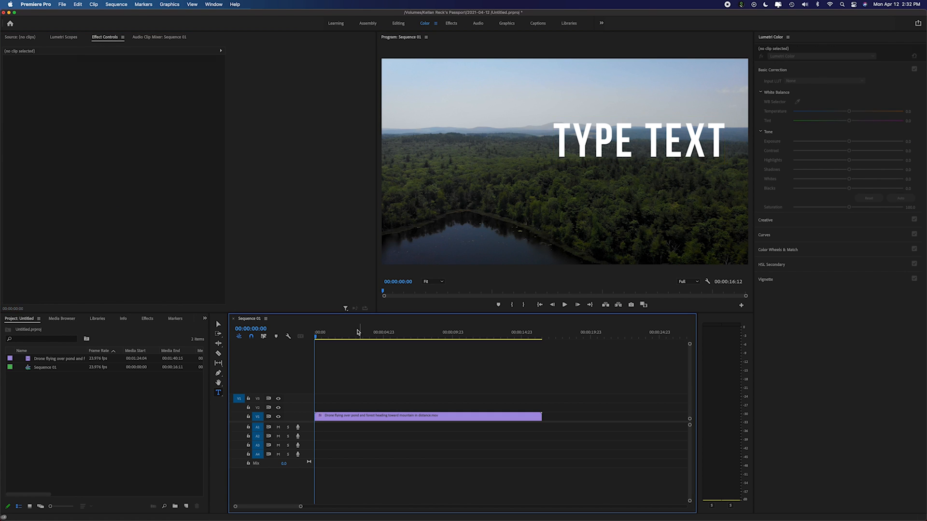
Select the Type Text clip on V2 to show its Bebas Neue Bold, size 250 text properties
left_click(426, 416)
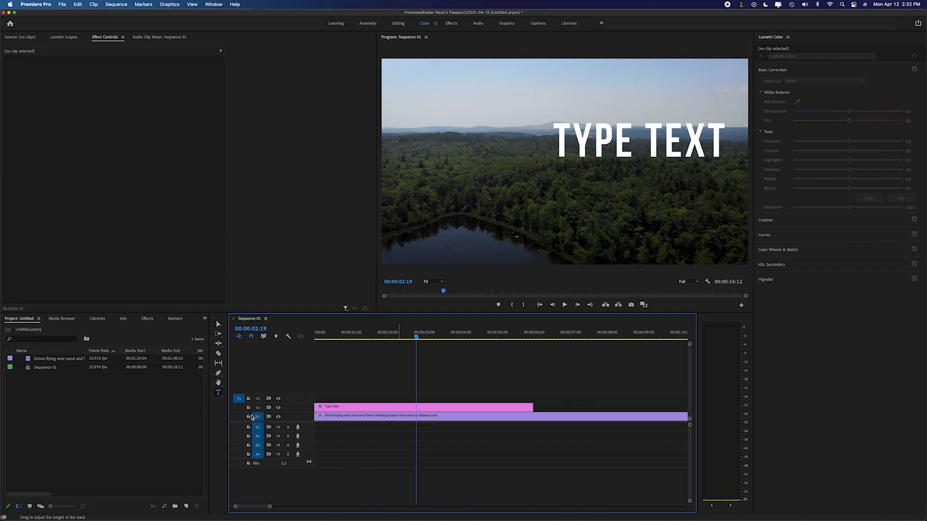
left_click(278, 408)
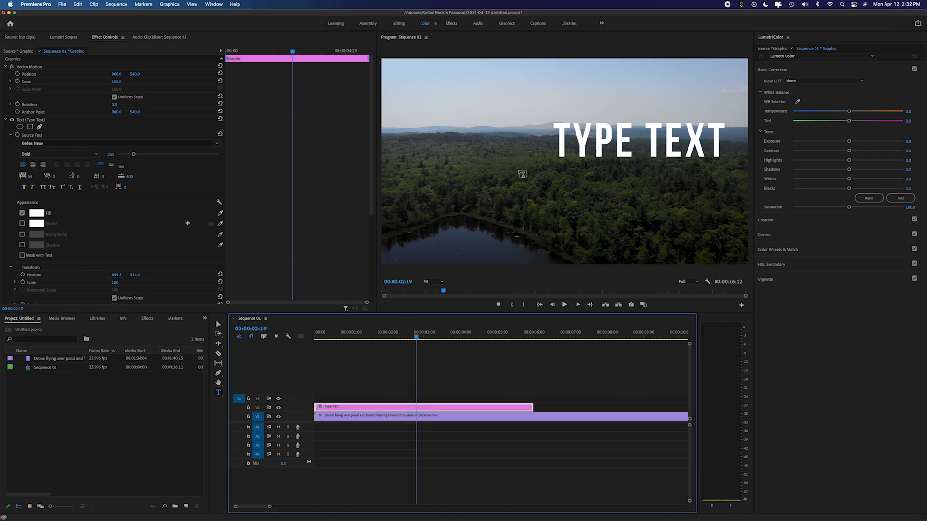
mouse_move(522, 121)
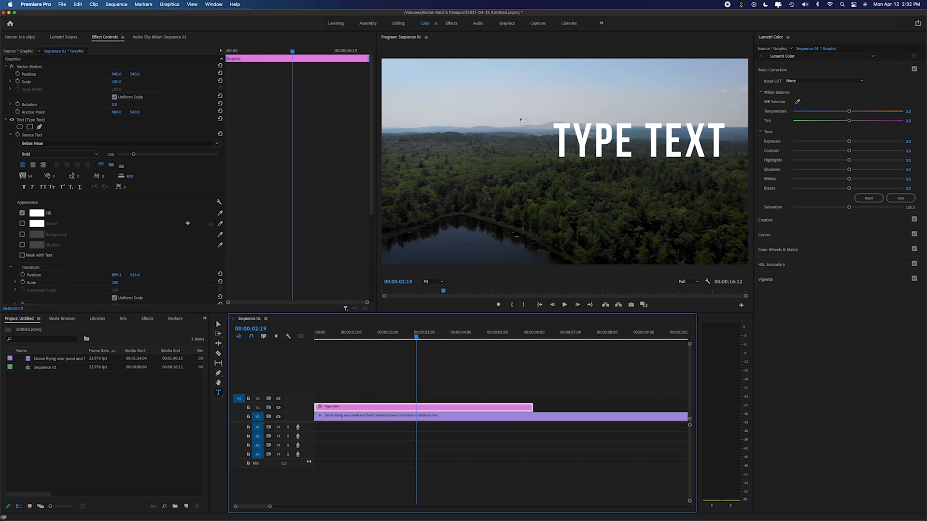
mouse_move(219, 393)
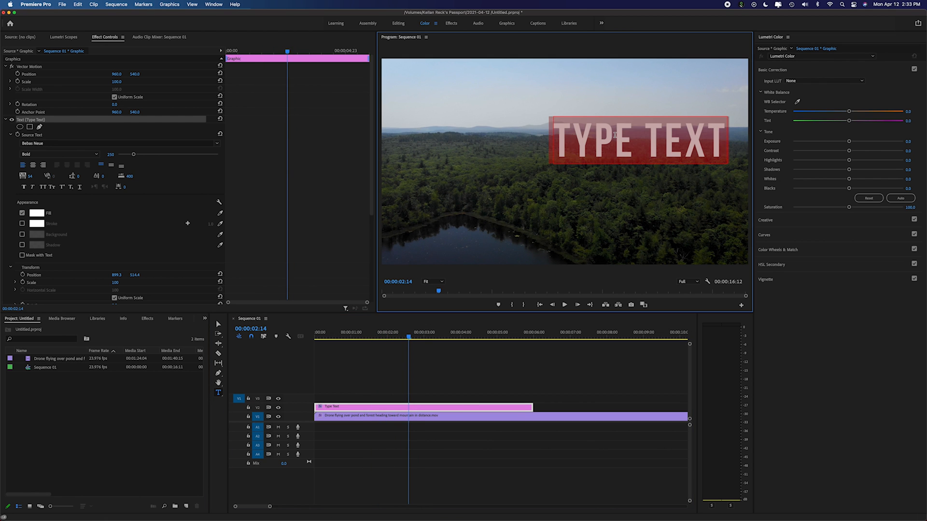
Retype the title to read 'NEW TEXT' and deselect all clips
type("NEW TE")
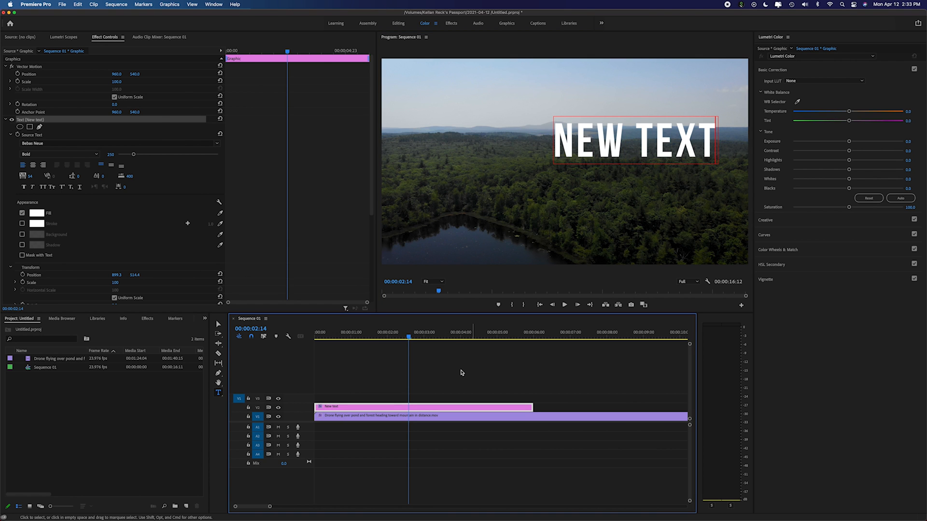
left_click(432, 415)
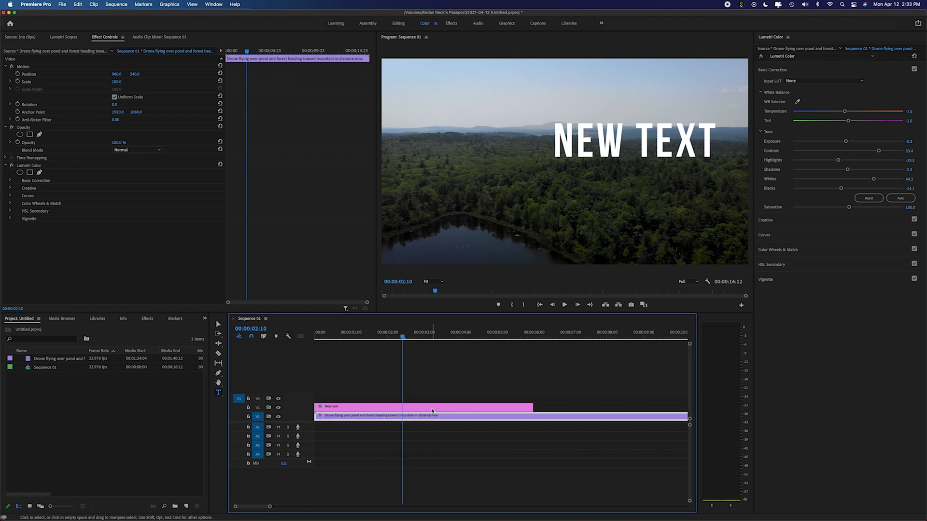
left_click(421, 364)
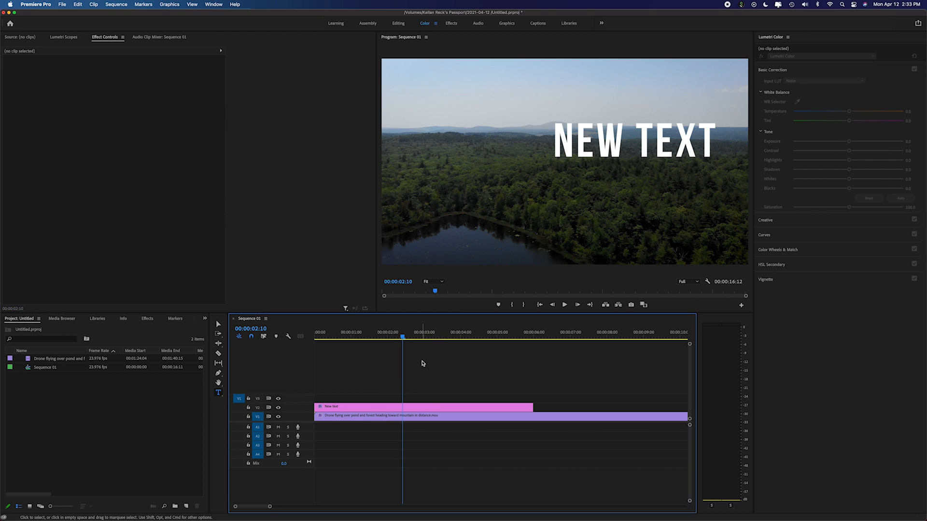
mouse_move(214, 383)
type("NEW LAYER")
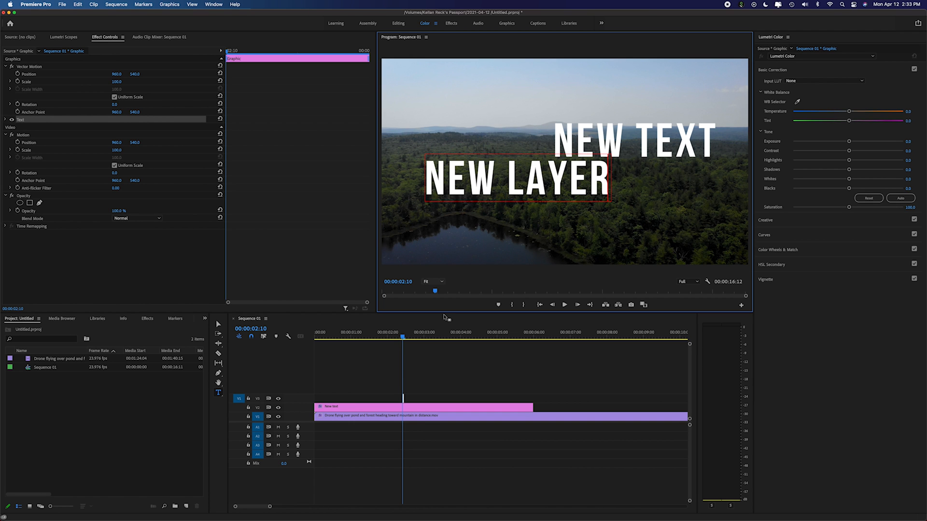
left_click_drag(531, 406, 479, 412)
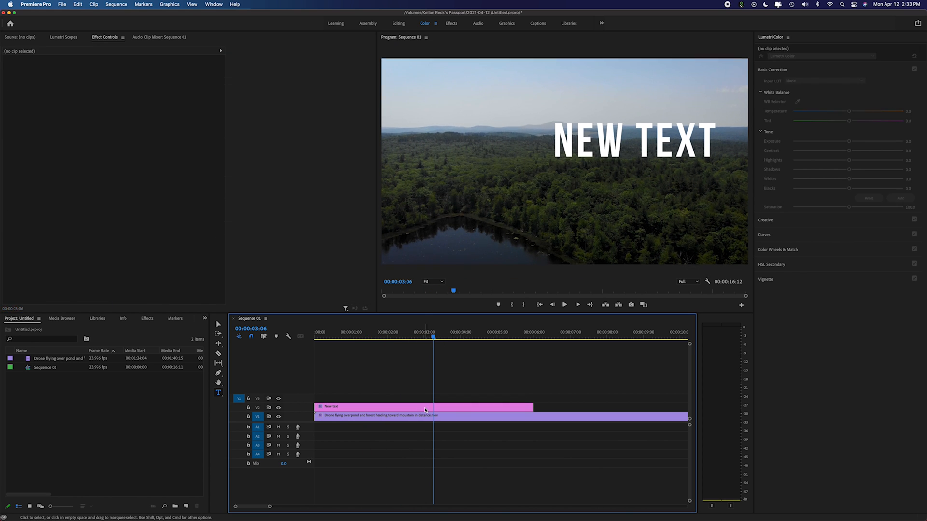
Change the NEW TEXT title's font style from Bold to Light
left_click(423, 406)
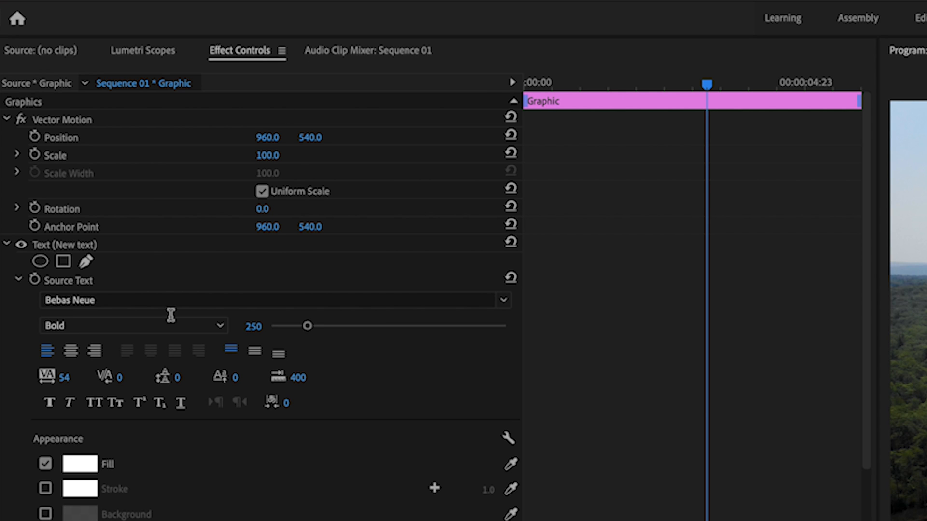
mouse_move(106, 242)
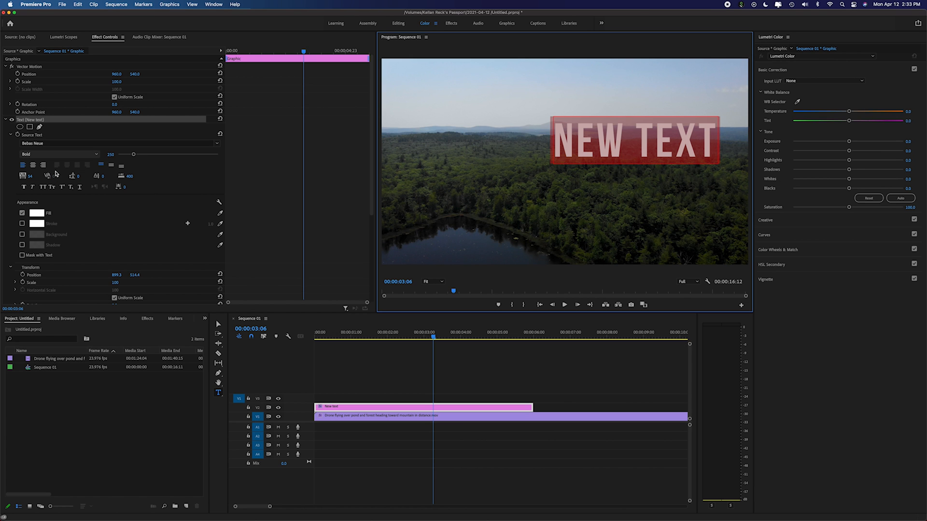
left_click(464, 337)
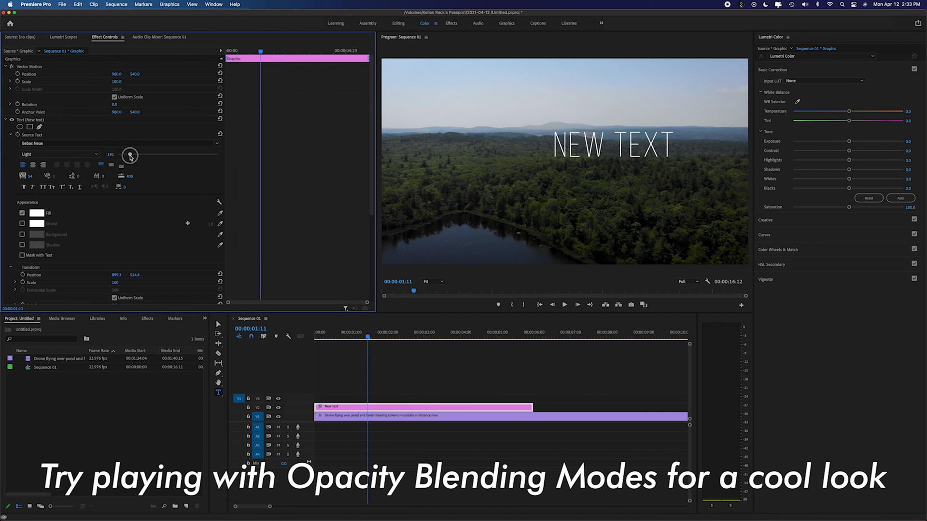
Enlarge the light NEW TEXT title and centre it over the forest
left_click_drag(131, 156, 132, 155)
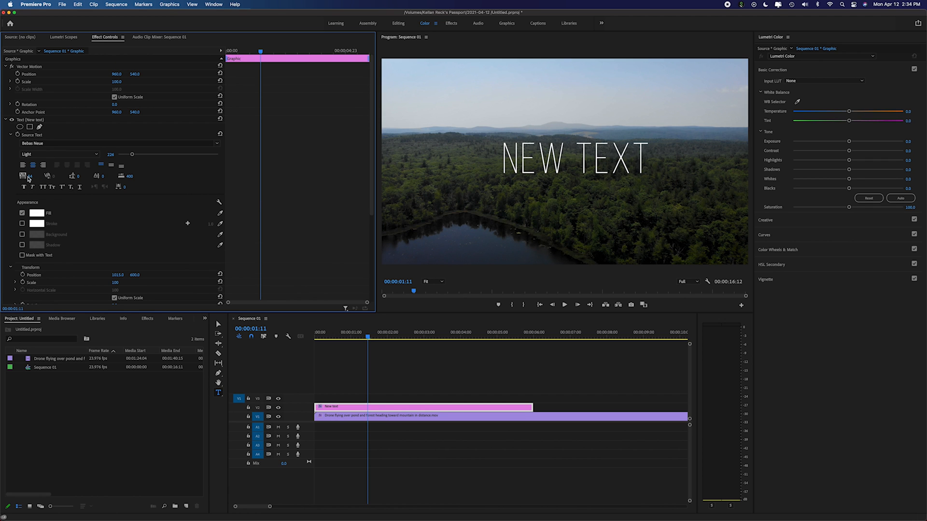
mouse_move(23, 176)
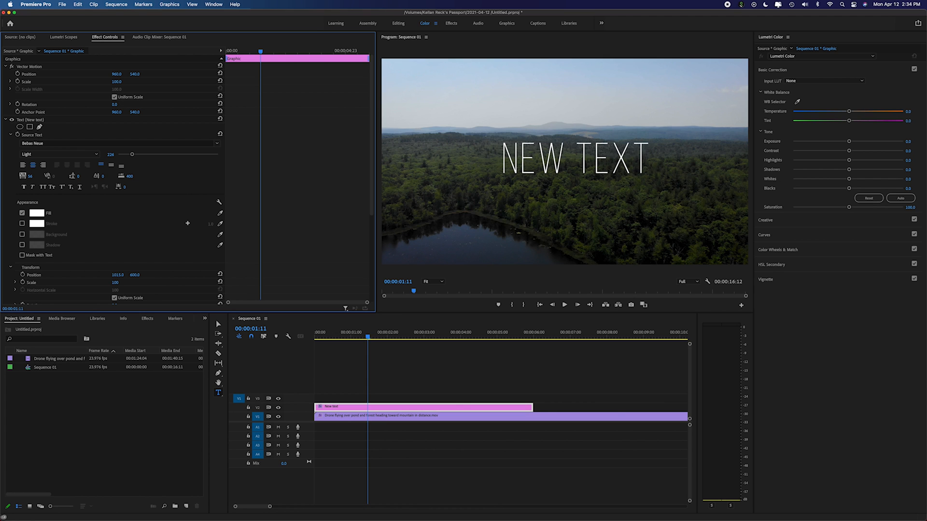
Set the title's Tracking to 235 for widely spaced letters
type("235")
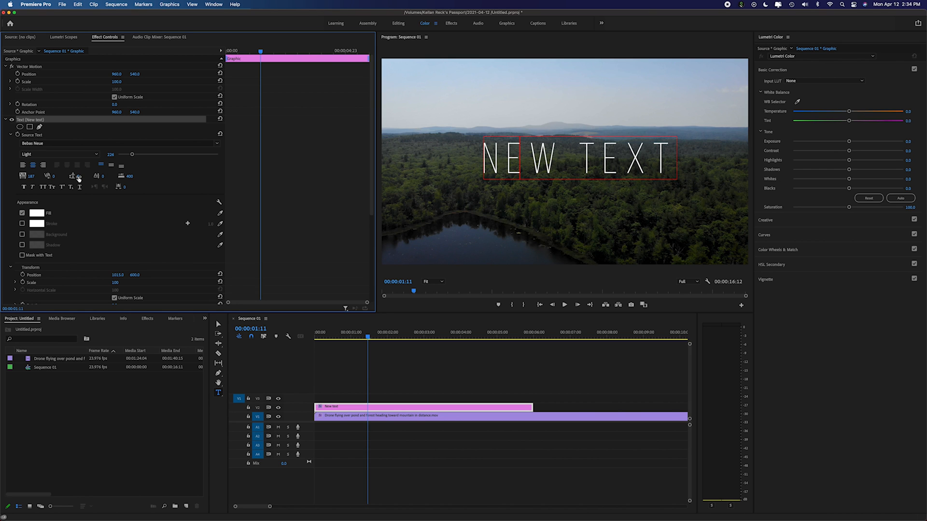
mouse_move(75, 177)
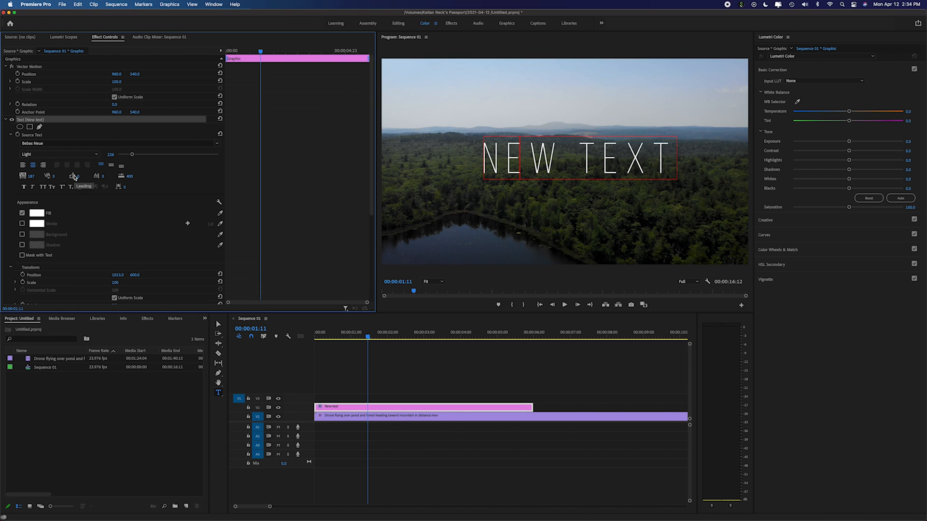
mouse_move(253, 223)
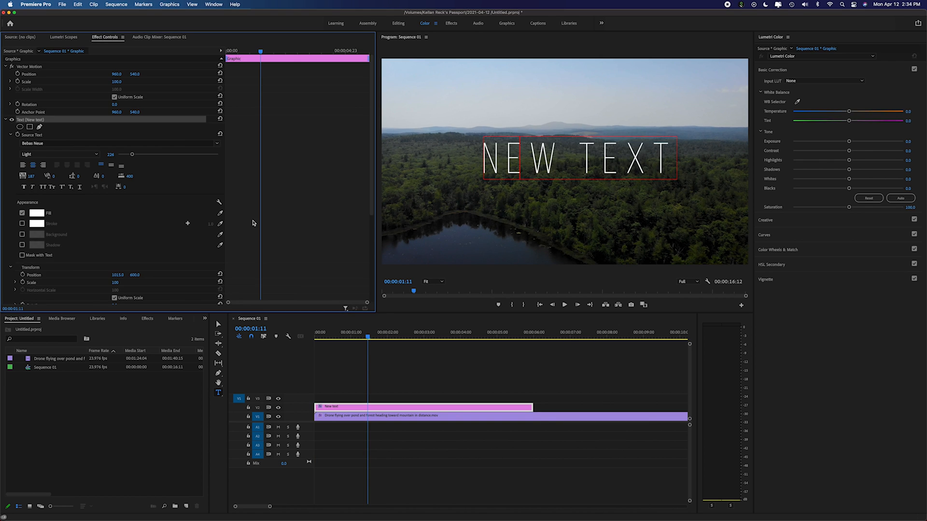